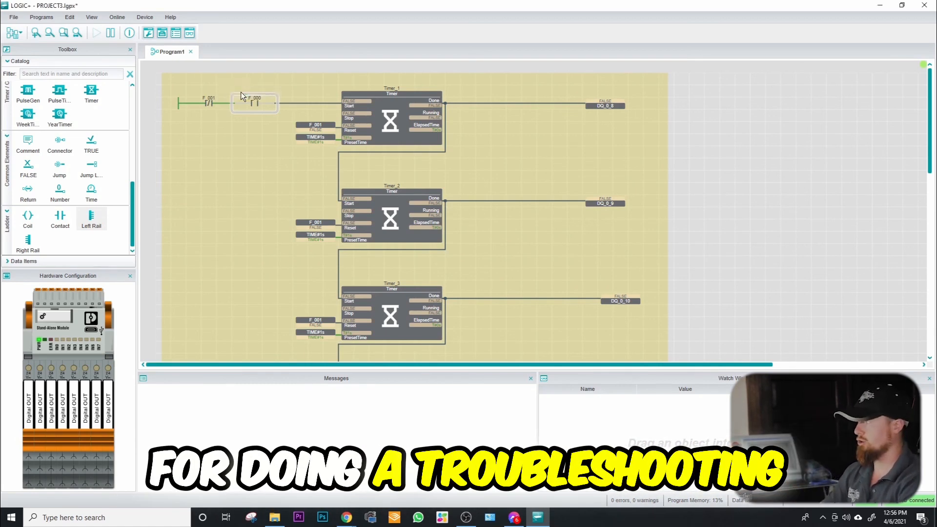
Scroll down the diagram to the Timer_4 network.
scroll(down, 3)
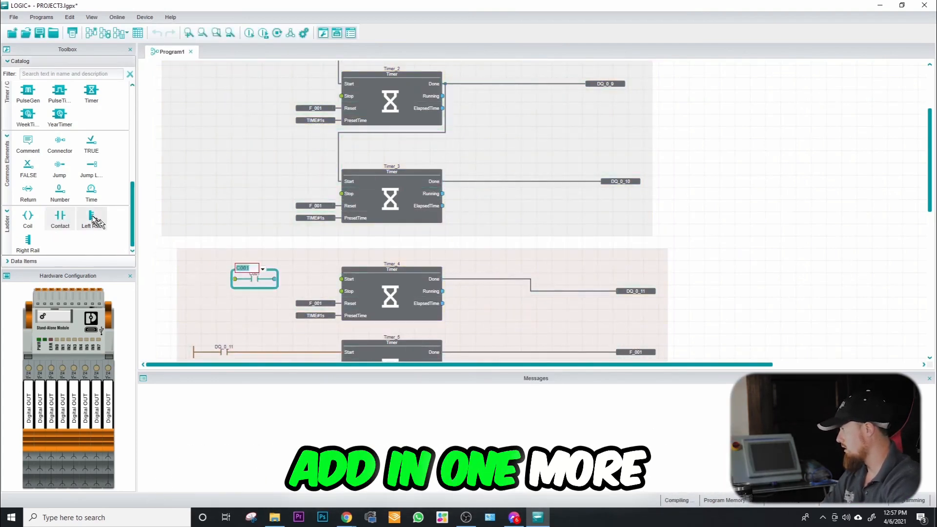
Assign variable DQ_0_10 to the new contact ahead of Timer_4's Start input.
click(253, 278)
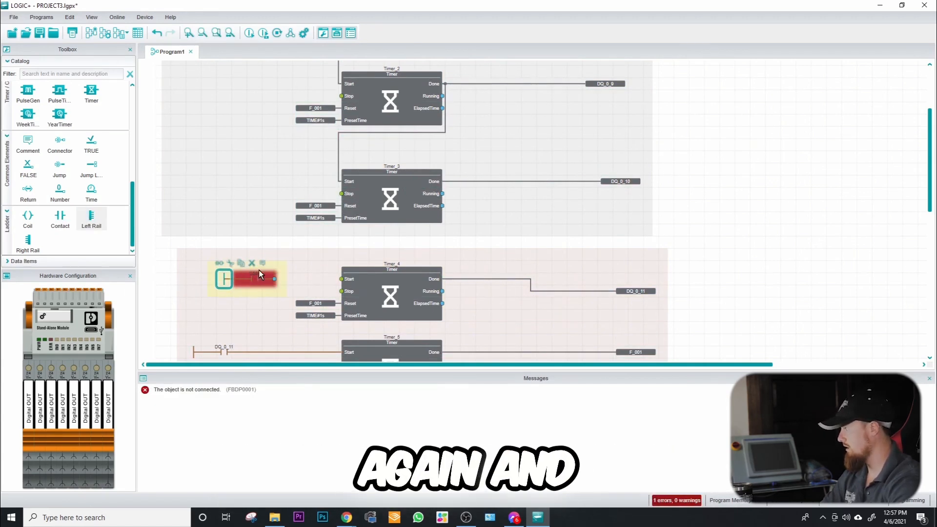
click(269, 279)
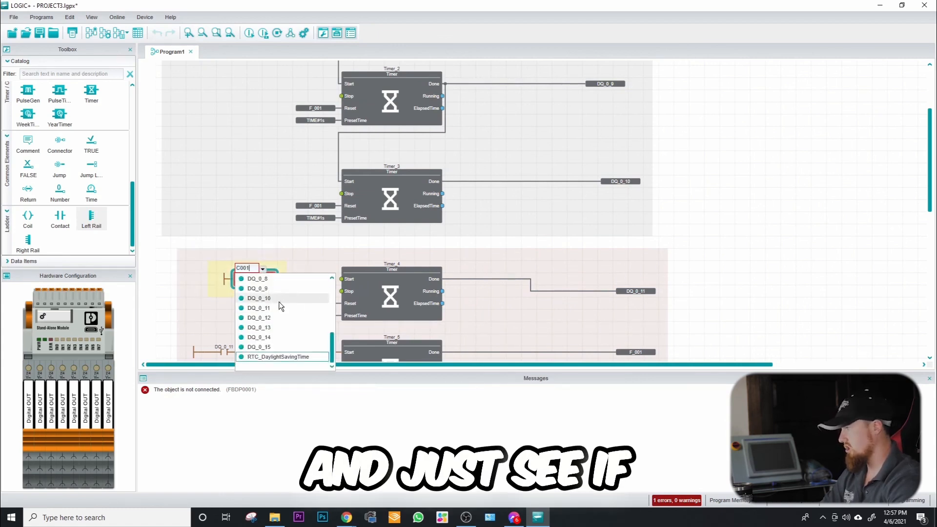
click(259, 298)
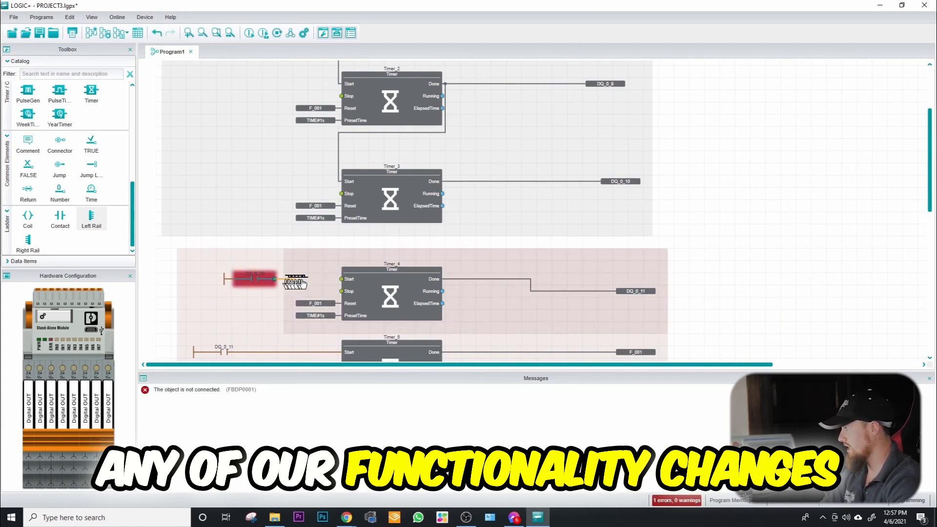
click(116, 16)
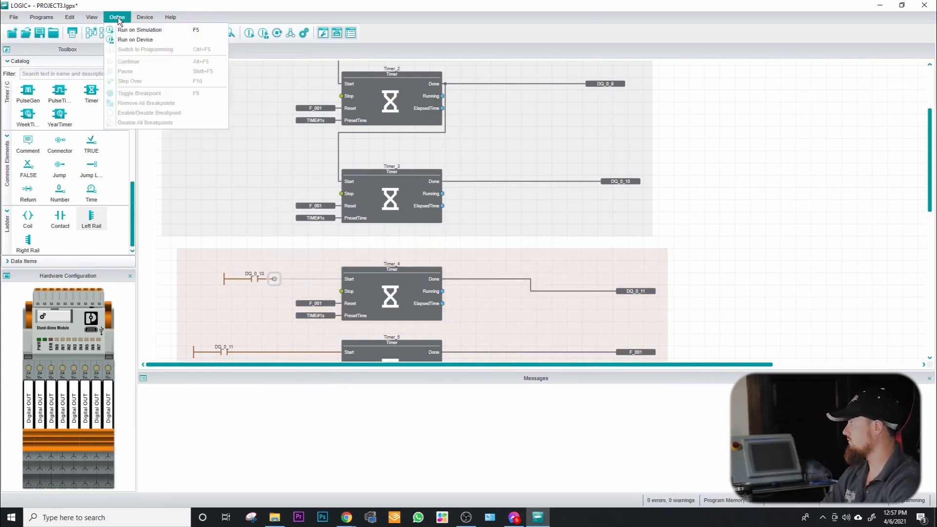
Run the program on the device and view live values on Timer_4 and Timer_5.
click(135, 39)
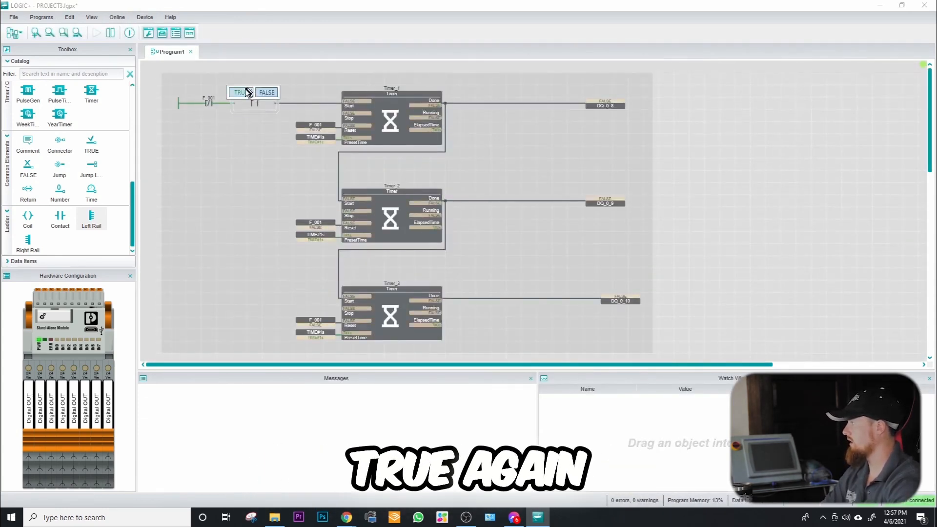
scroll(down, 3)
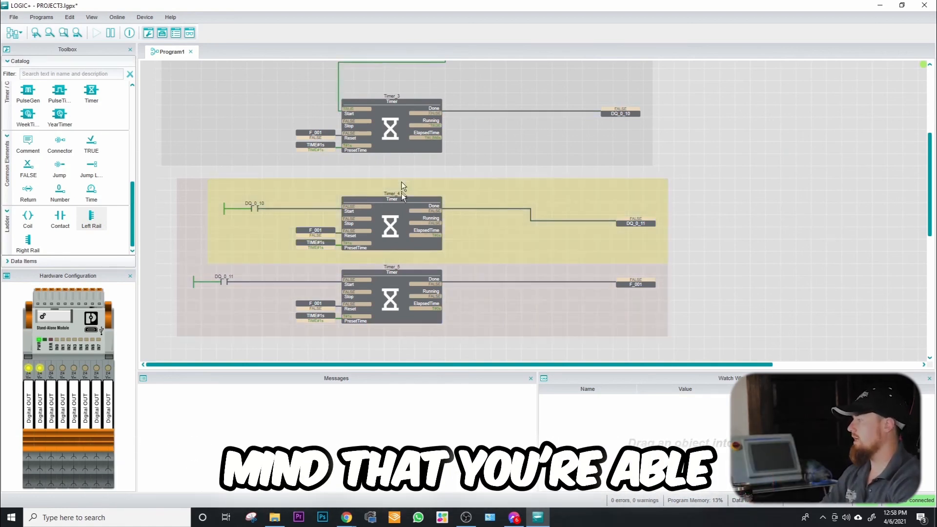
scroll(down, 3)
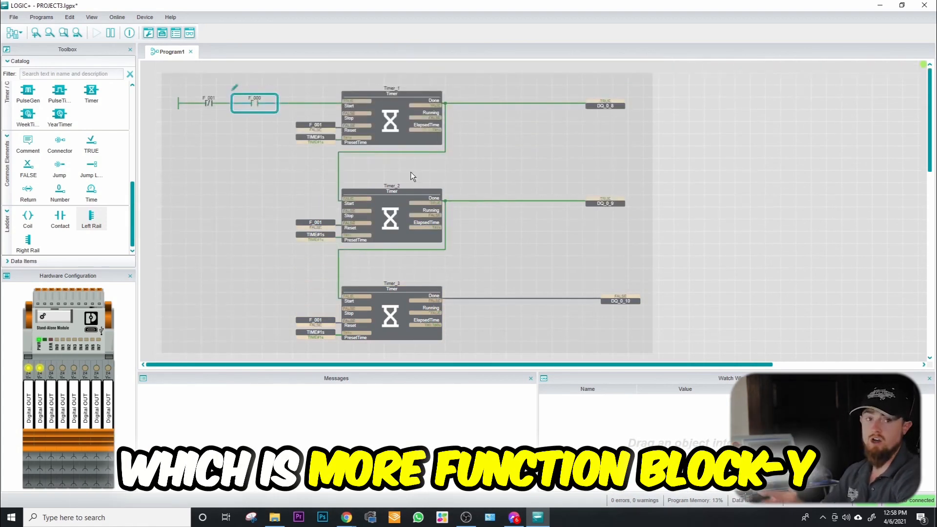
scroll(down, 3)
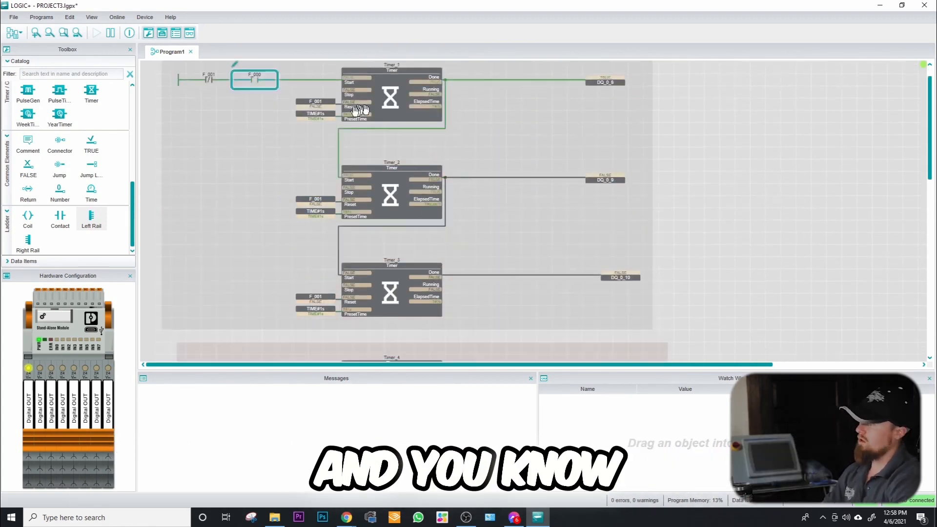